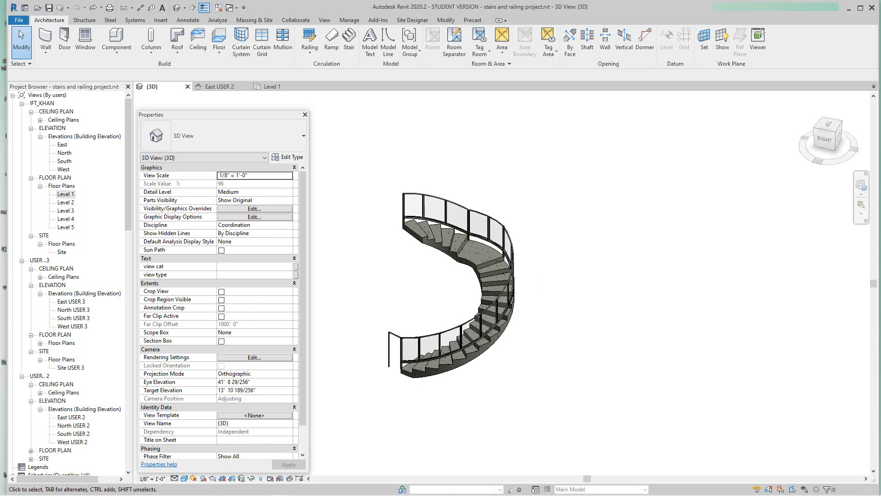
mouse_move(272, 87)
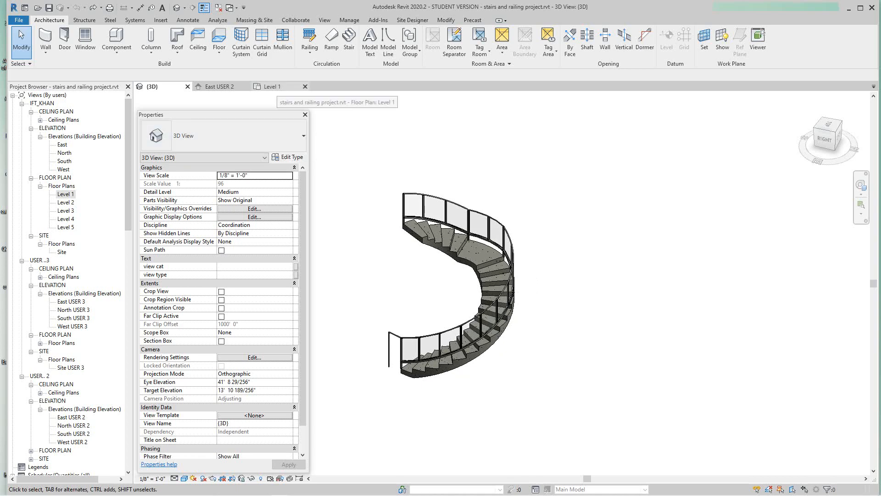
Show the Level 1 floor plan zoomed out so both spiral stairs appear
click(269, 86)
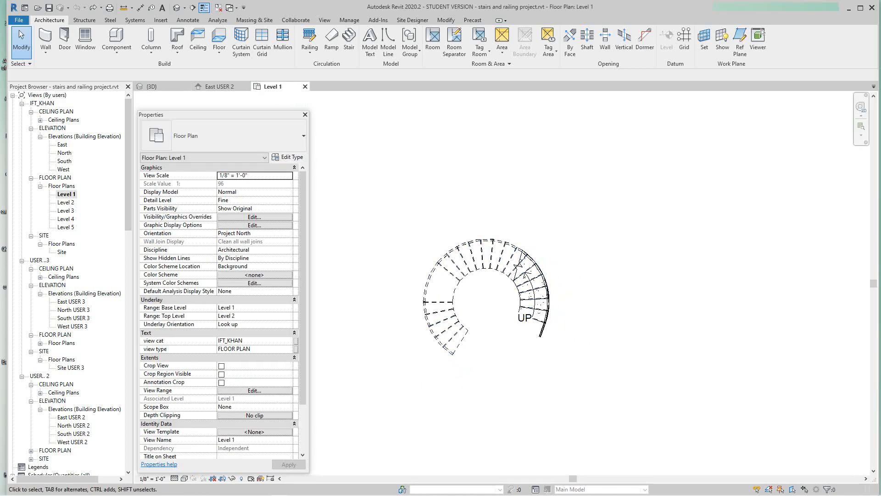
click(489, 287)
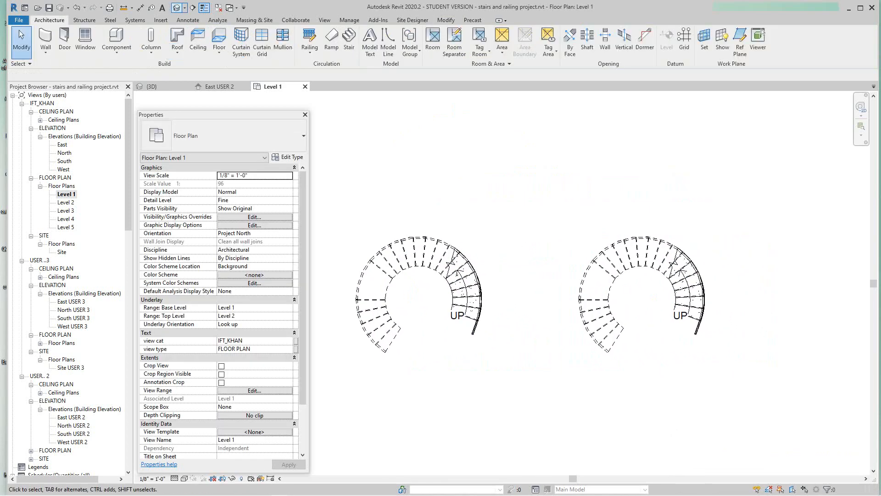
In the 3D view, select and delete the glass railings from the left spiral stair
click(150, 86)
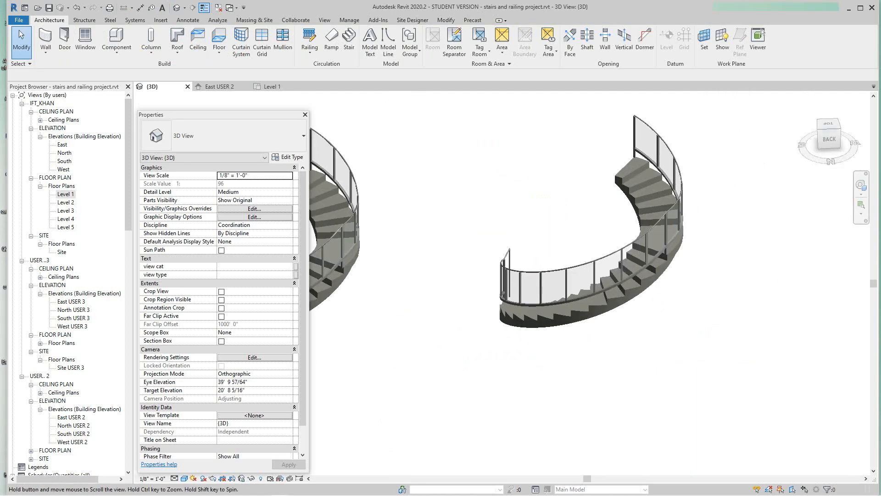
click(445, 236)
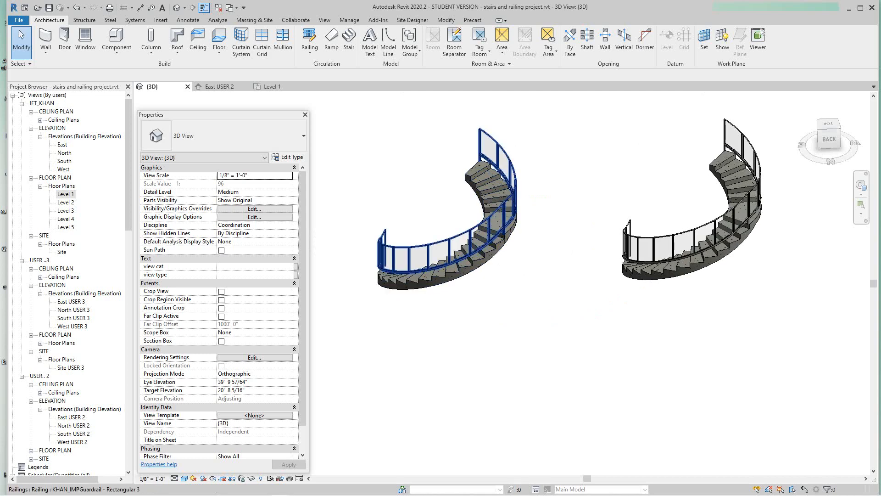
click(425, 242)
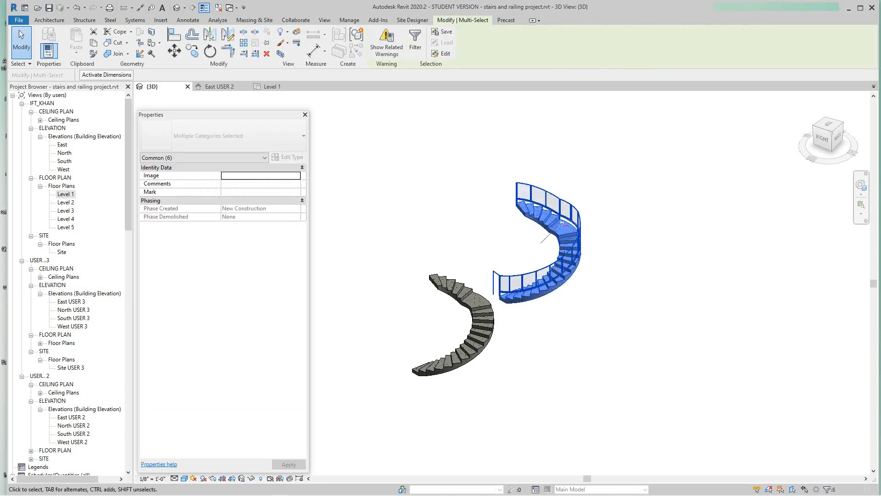
mouse_move(192, 50)
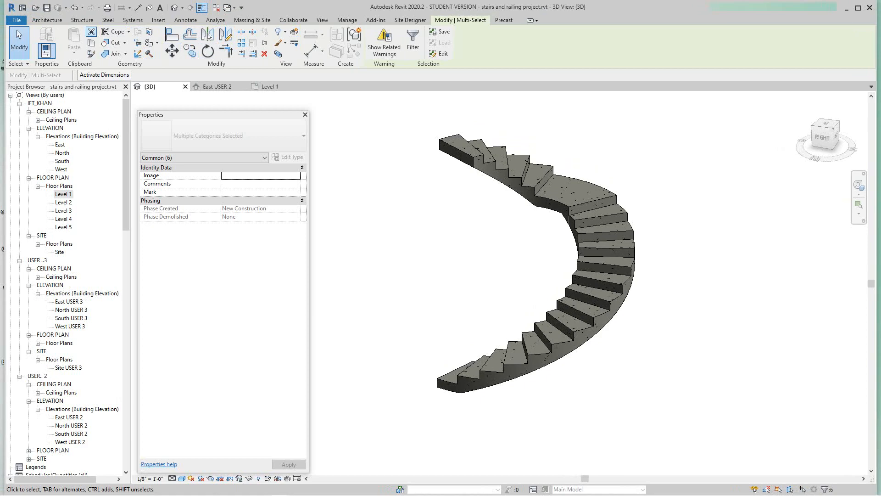
Create an in-place family of category Mass with the default name Mass 1
click(47, 19)
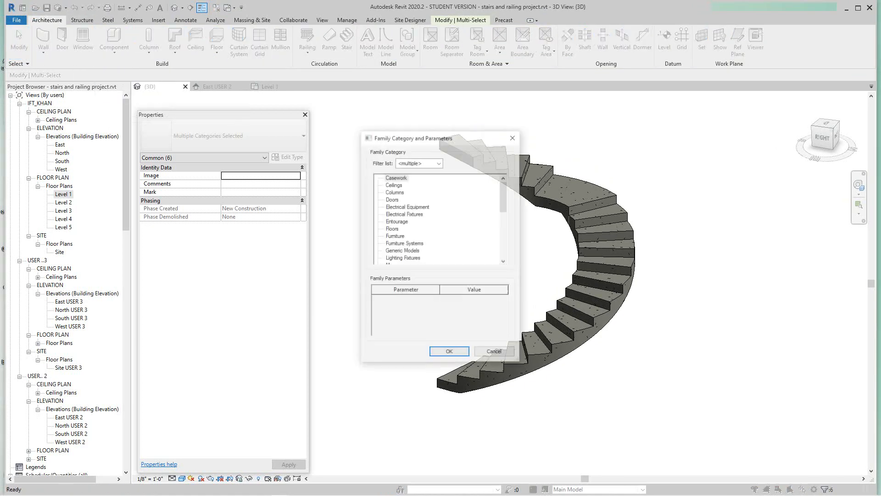
scroll(down, 3)
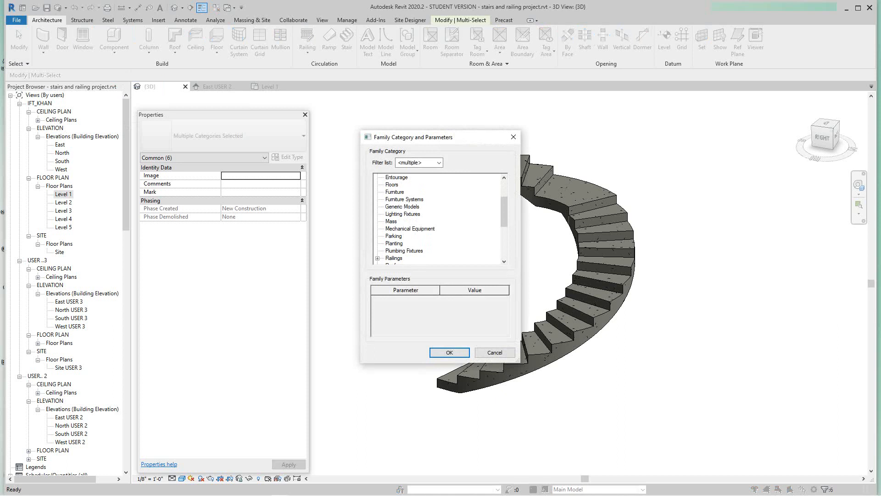
click(449, 352)
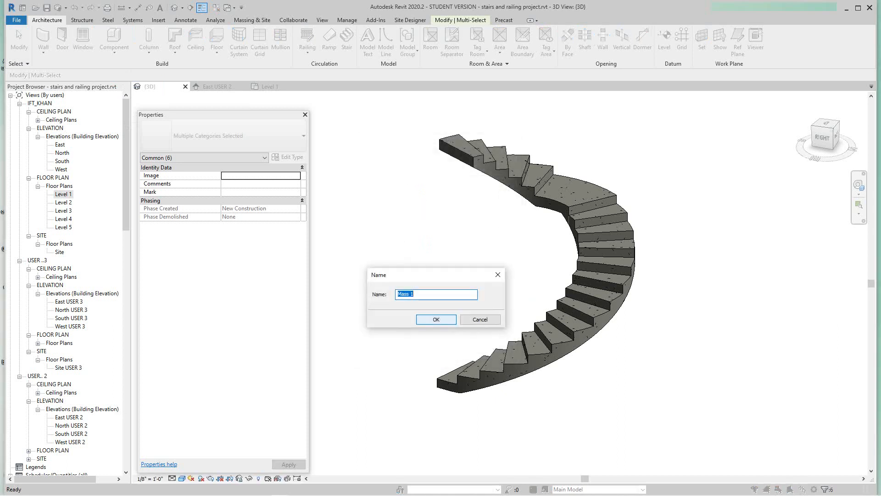
click(436, 319)
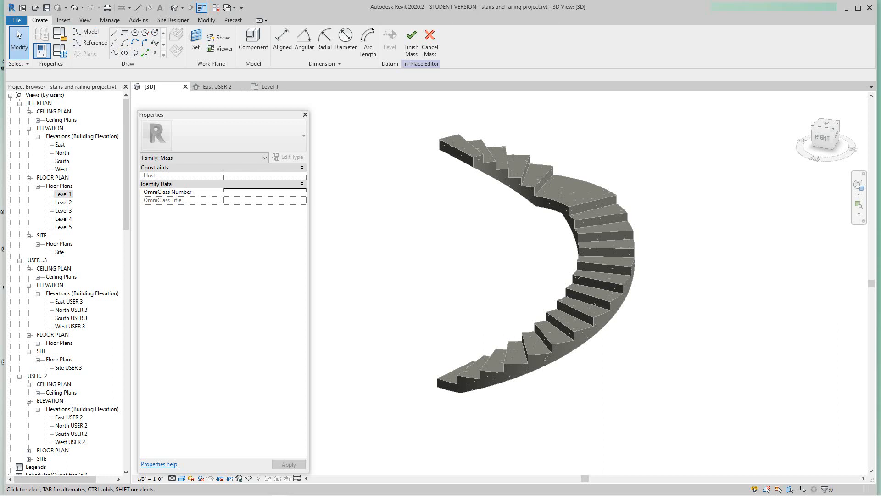
mouse_move(115, 54)
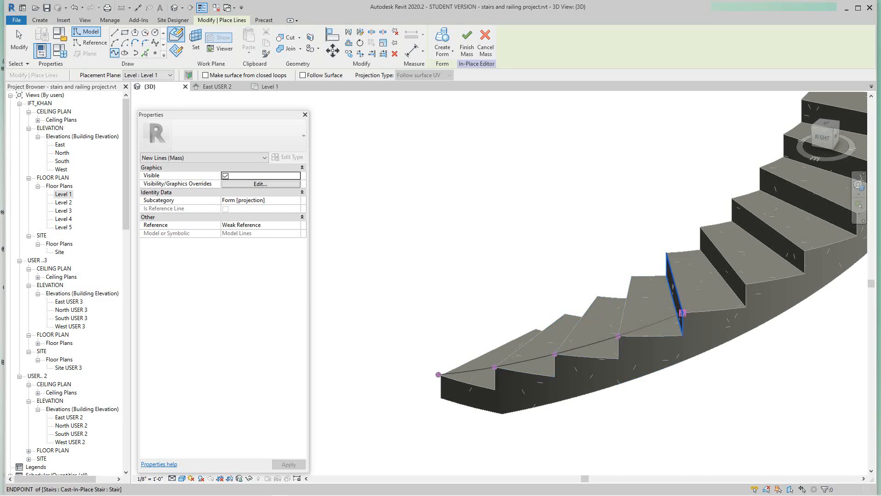
Draw a model line snapped through each step's nosing endpoint, then end the line
click(745, 284)
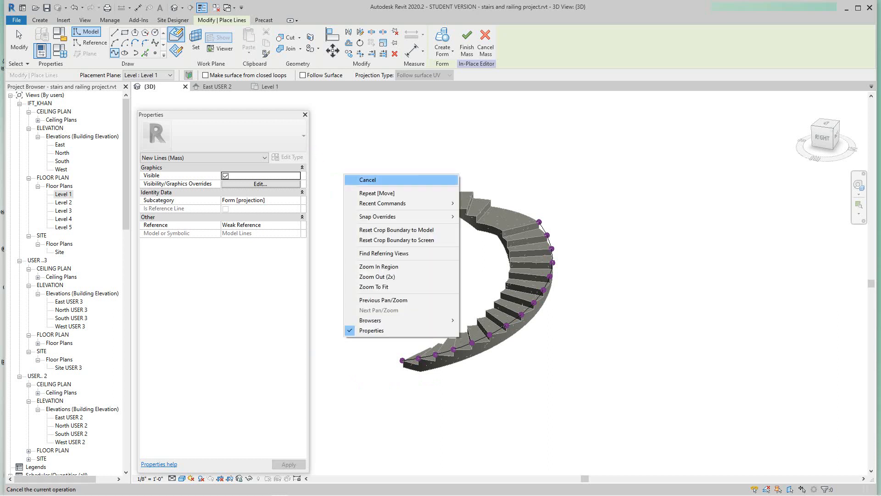
click(367, 179)
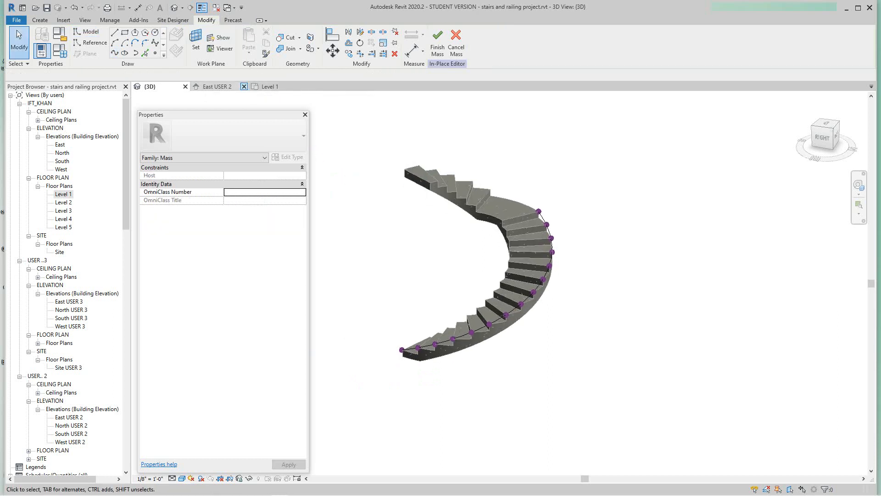
In East USER 2, copy the nosing line upward to make a raised parallel line
click(215, 86)
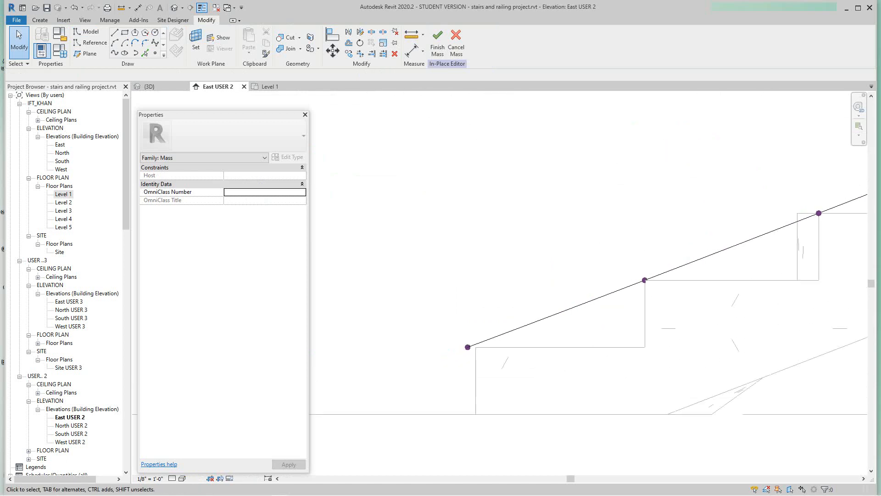
click(558, 312)
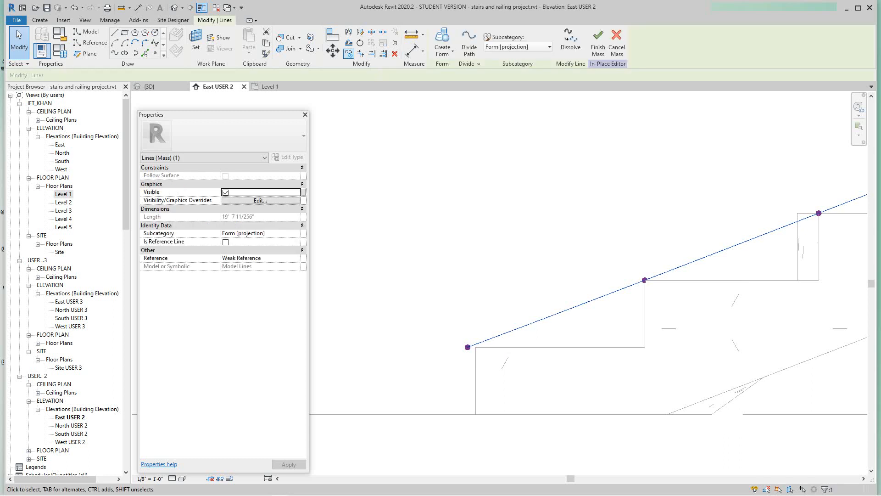
click(468, 347)
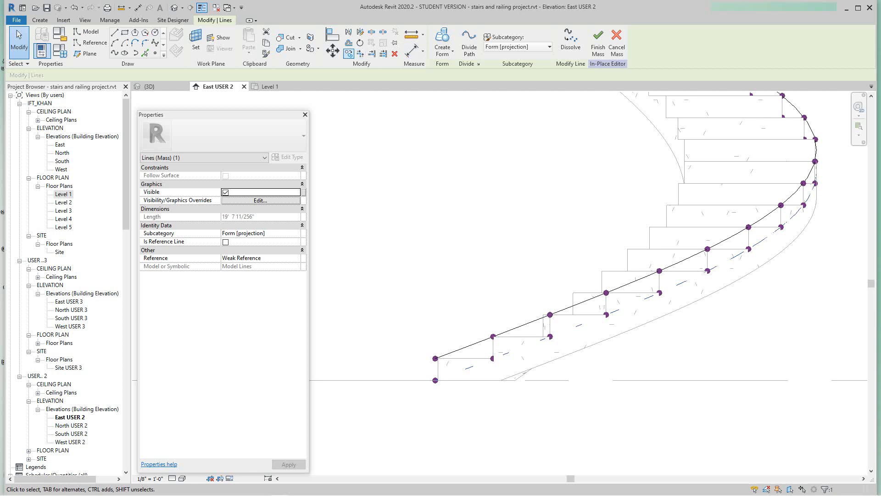
click(437, 380)
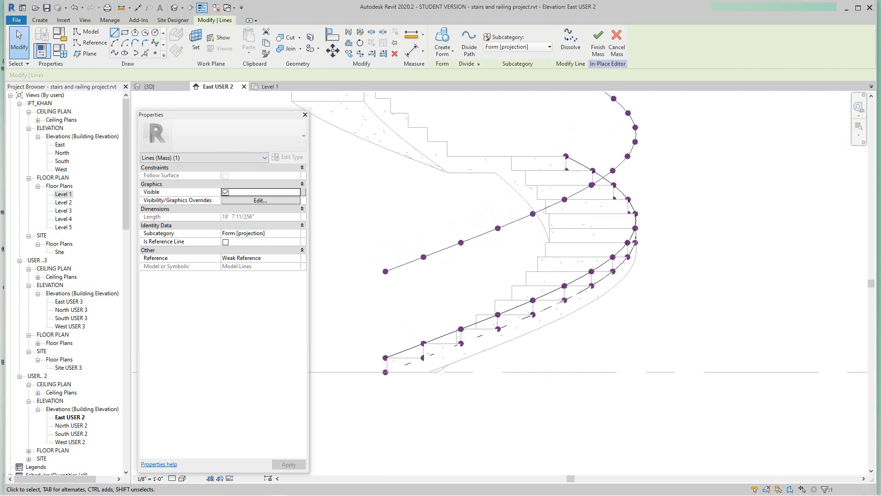
click(477, 228)
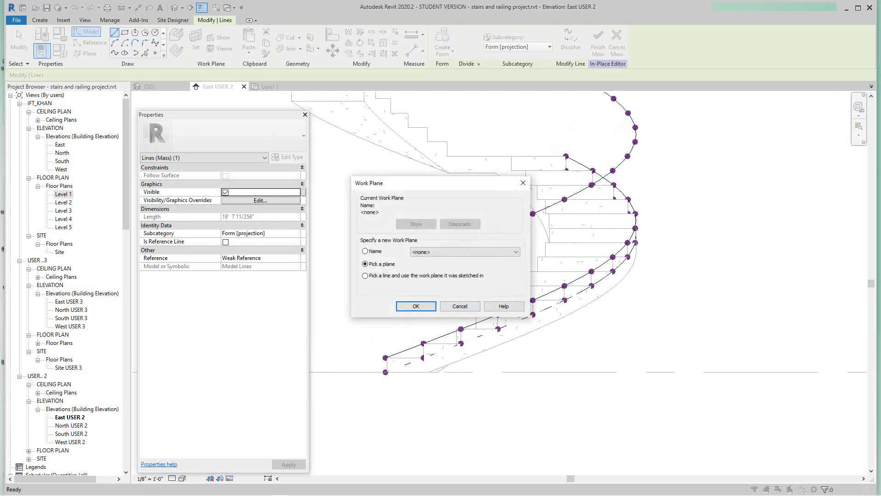
Cancel the Work Plane dialog, leaving both nosing lines in the elevation
click(416, 306)
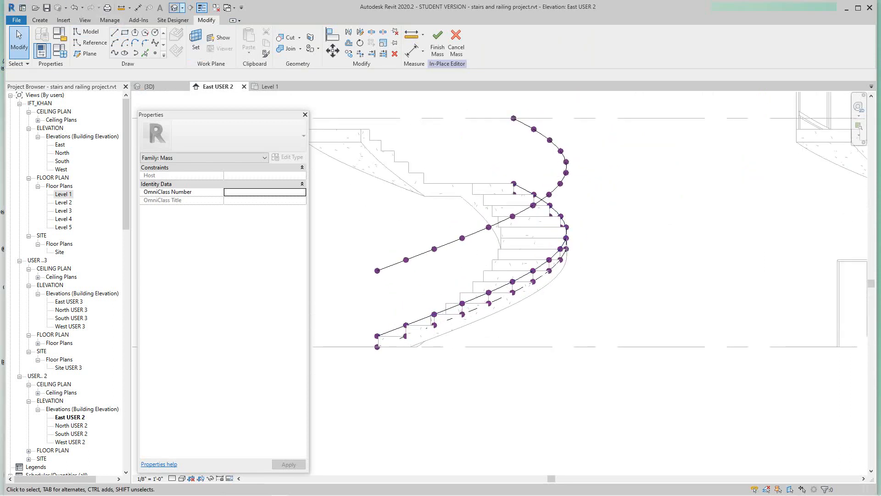
In 3D, draw a vertical model line joining the spline ends at the stair base
click(150, 87)
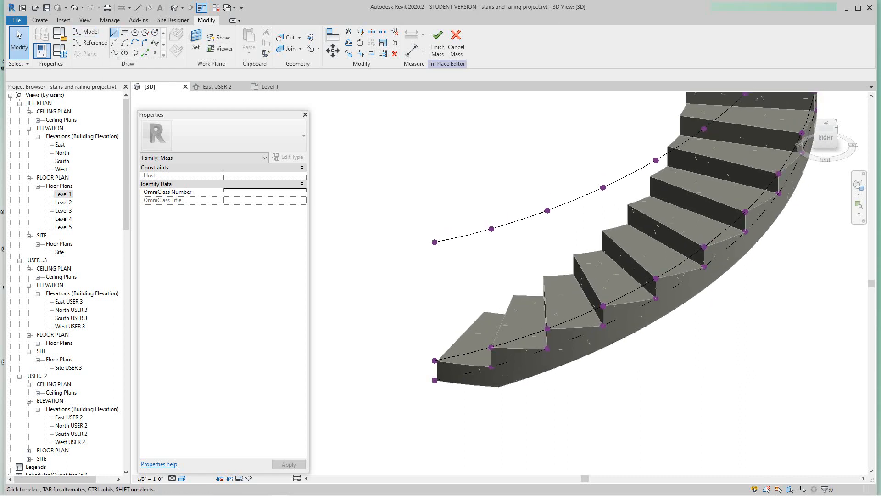
click(89, 31)
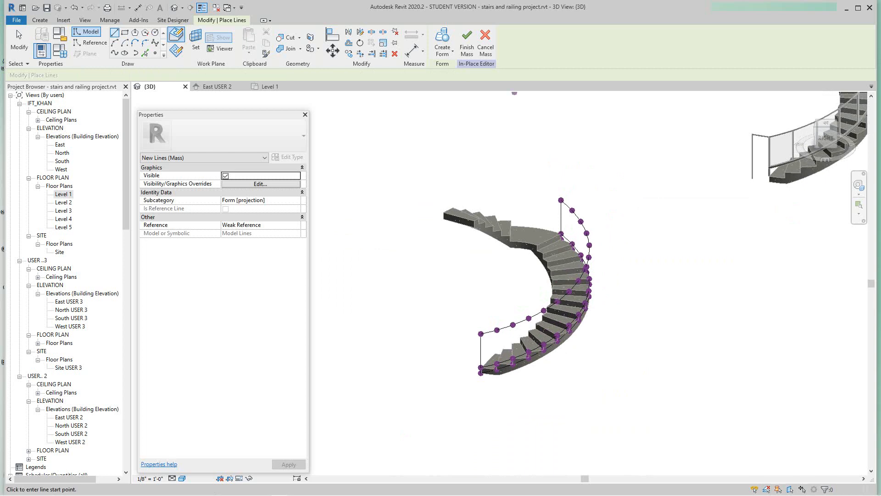
mouse_move(467, 35)
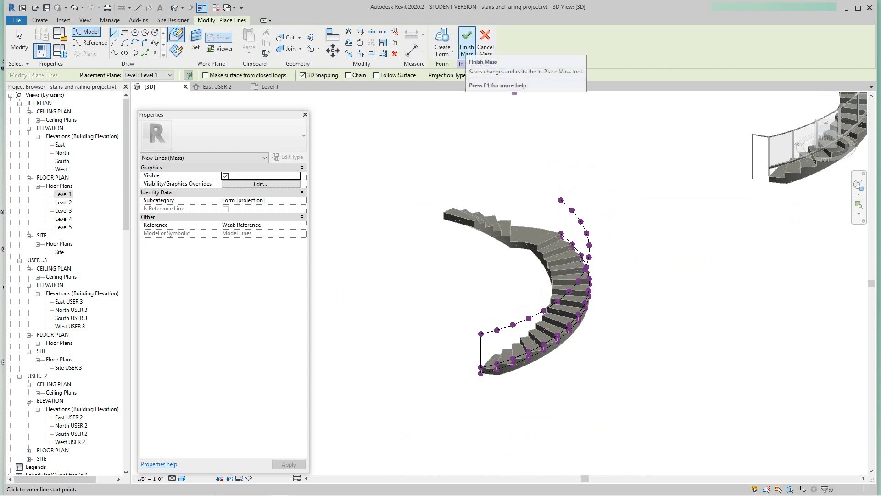
click(466, 40)
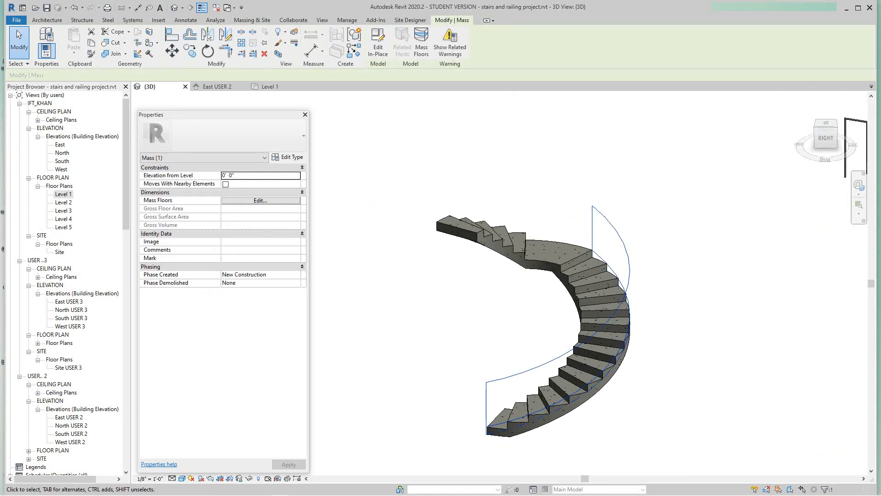
mouse_move(612, 281)
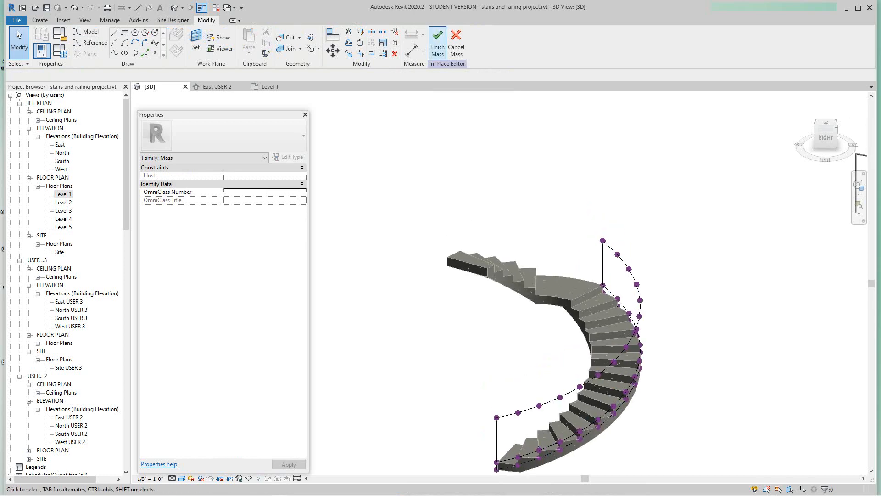
Finish Mass 1, then reopen it in place to edit the upper spline ends
click(437, 42)
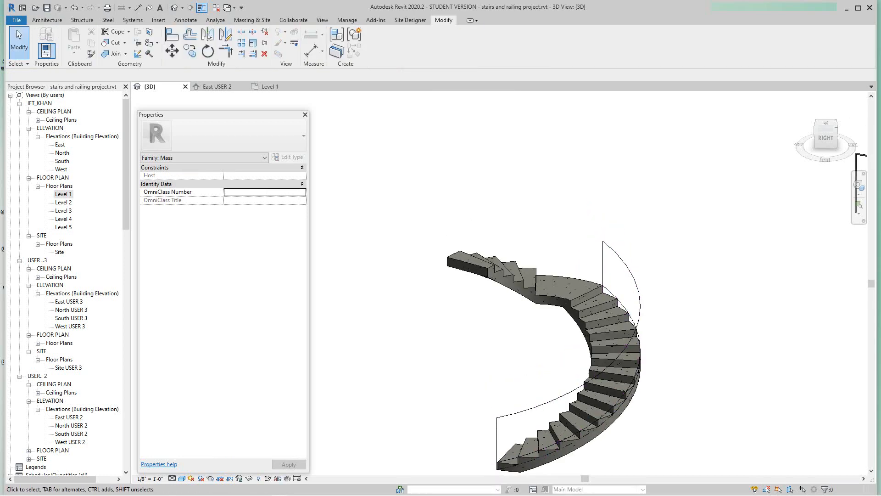
click(251, 19)
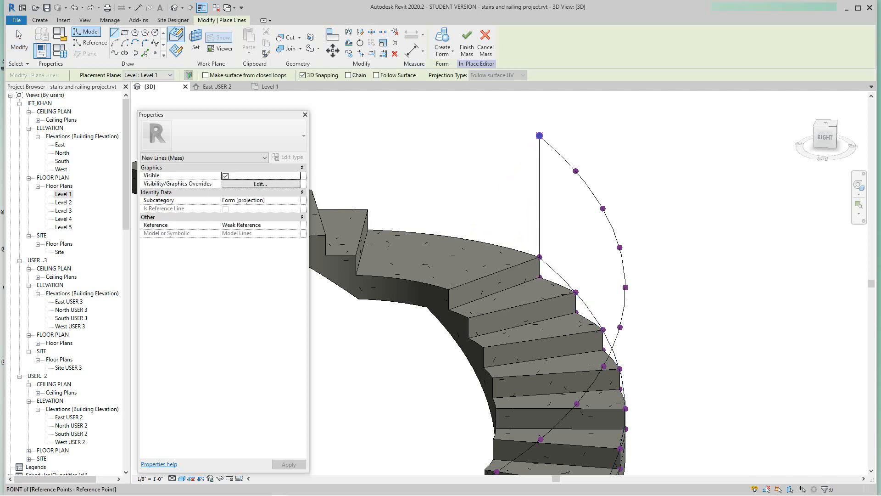
mouse_move(442, 35)
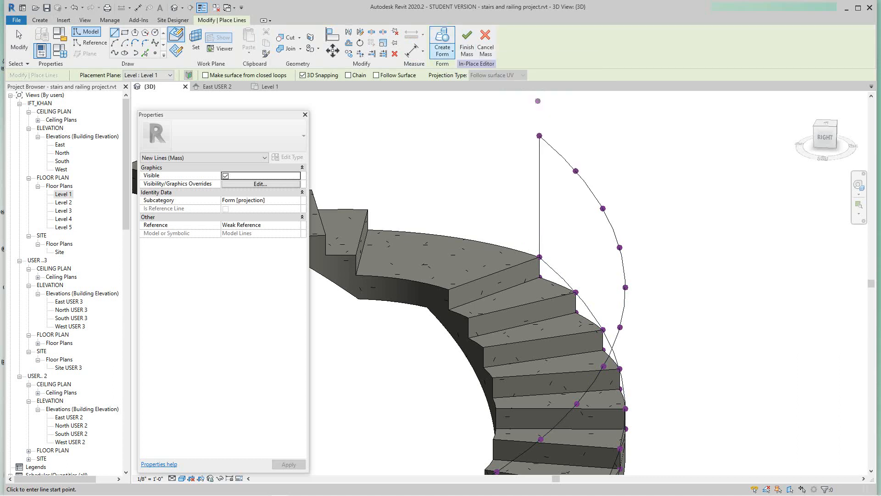
Select the closed nosing outline loop and create a Solid Form from it
click(441, 35)
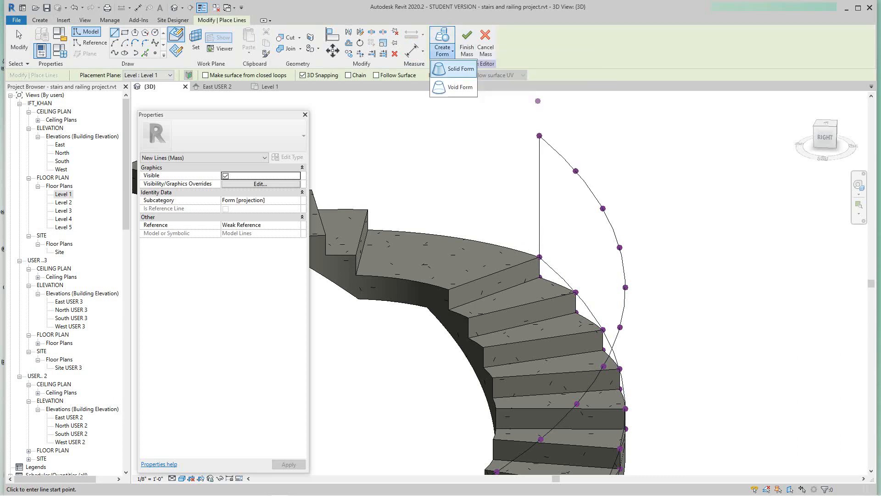
click(460, 69)
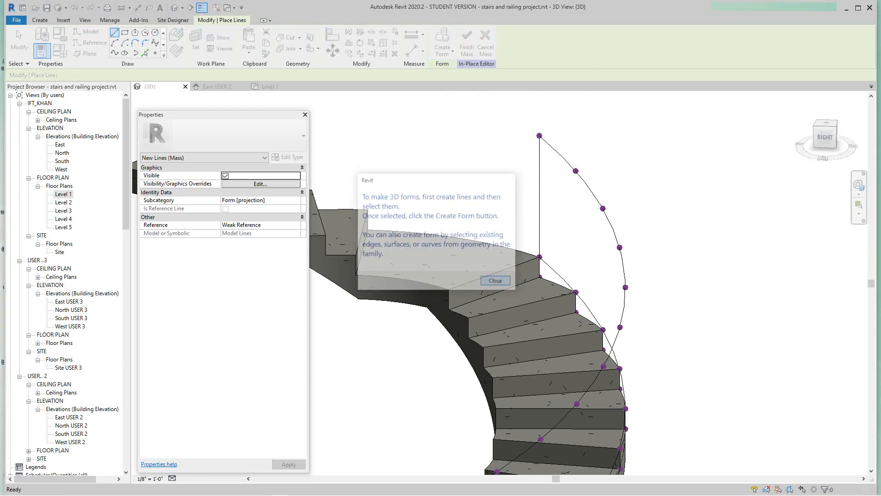
click(494, 281)
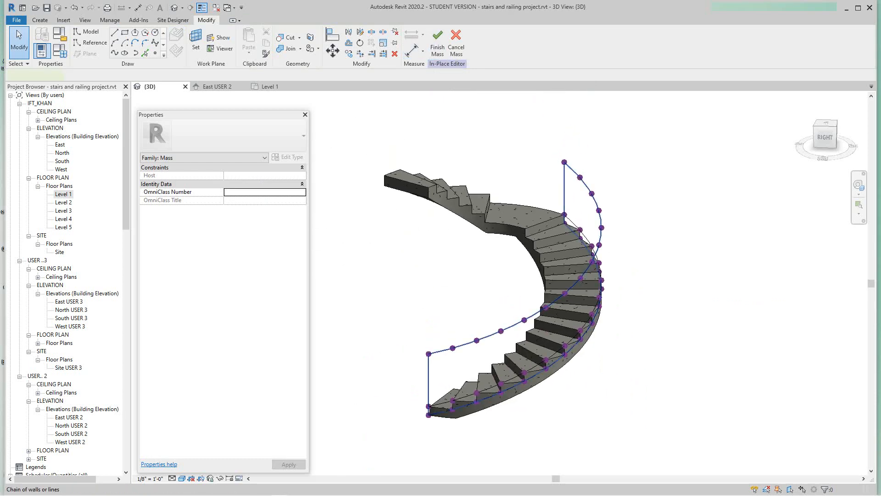
click(443, 42)
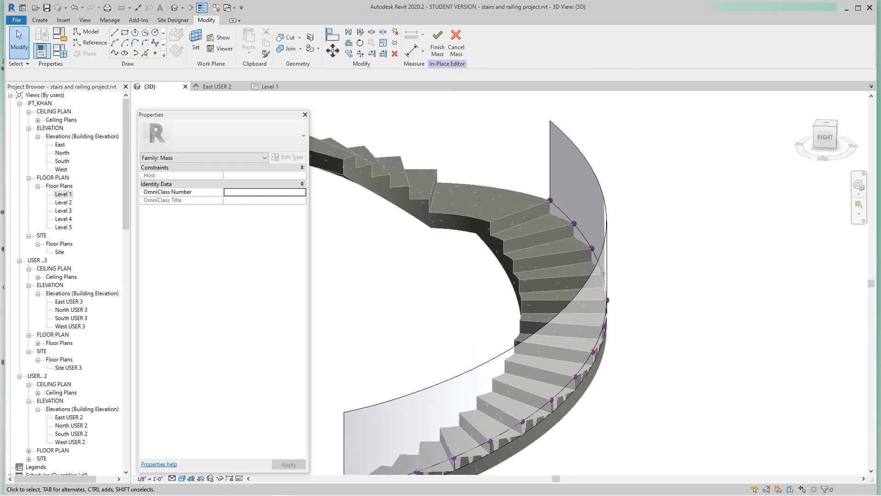
Finish Mass 1 so the curved form stands along the stair's outer edge
click(437, 38)
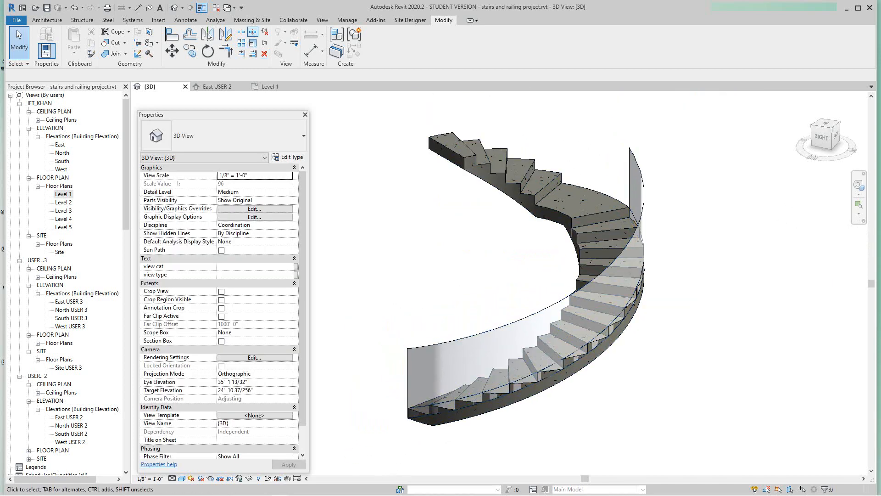
Start Wall (Model by Face) on the curved Mass 1 with a Generic 8-inch basic wall type
click(251, 19)
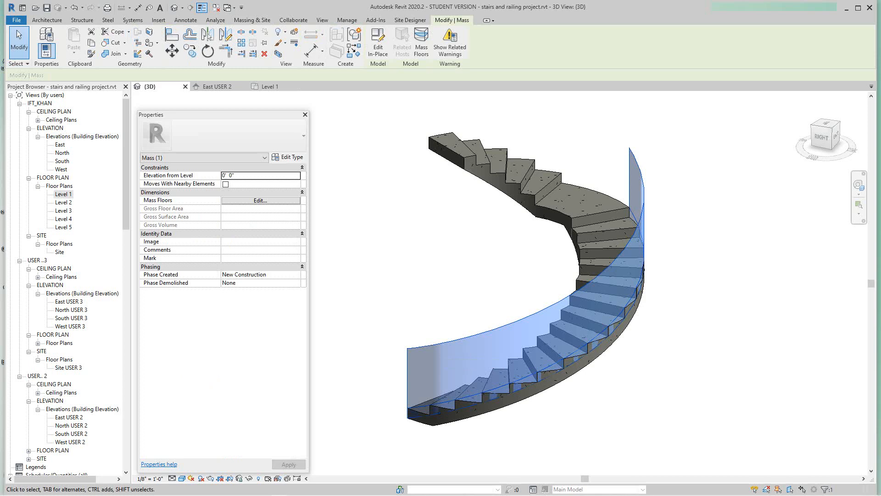
click(252, 20)
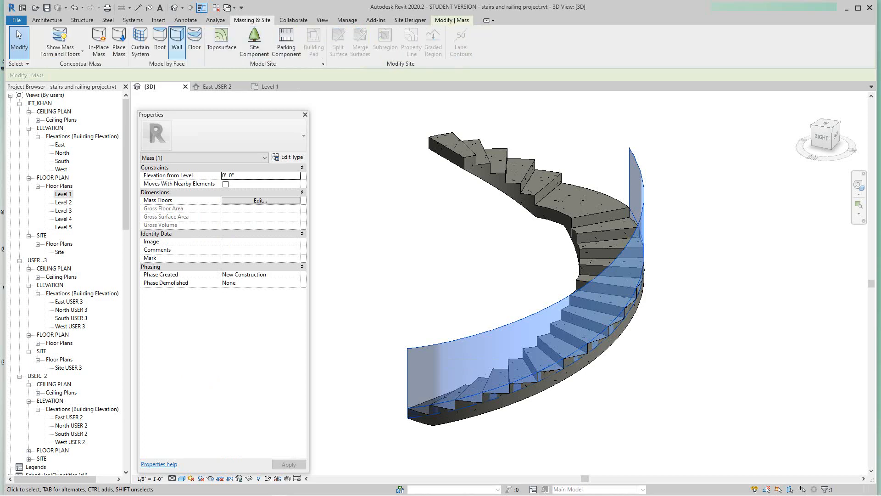
click(176, 40)
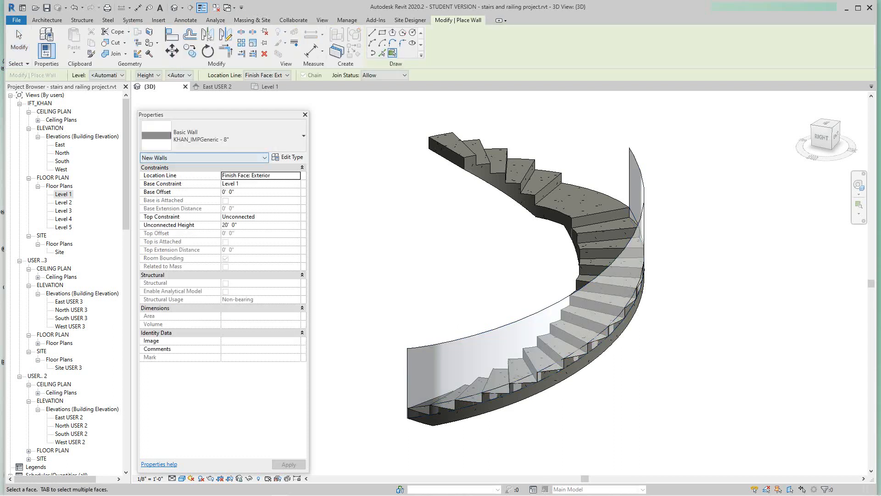
click(223, 135)
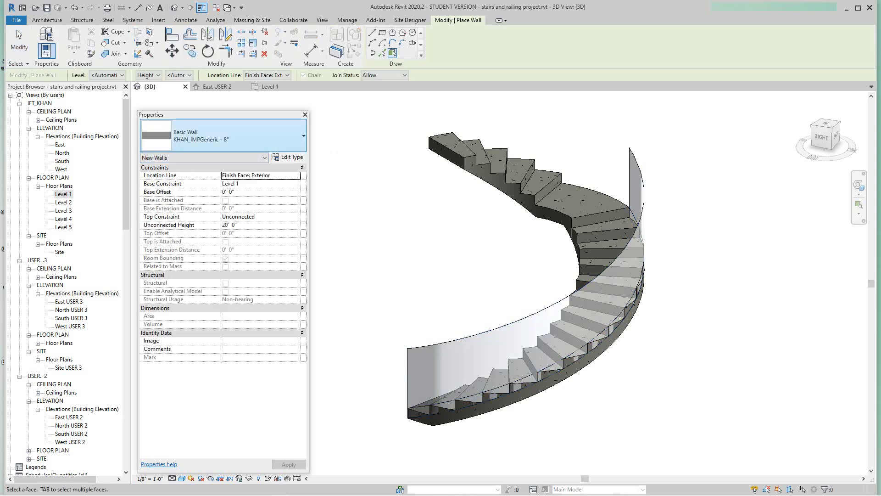